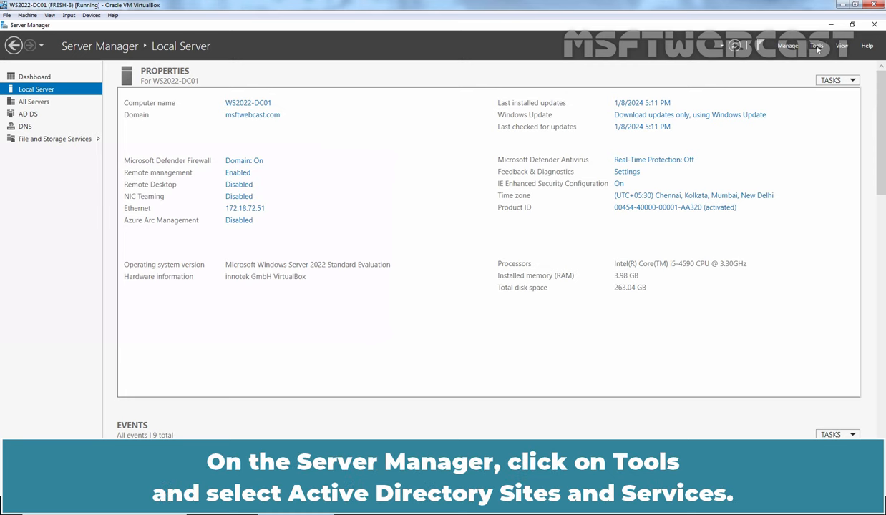
- Launch Active Directory Sites and Services from the Tools menu and maximize it
{"action": "left_click", "coordinate": [815, 46]}
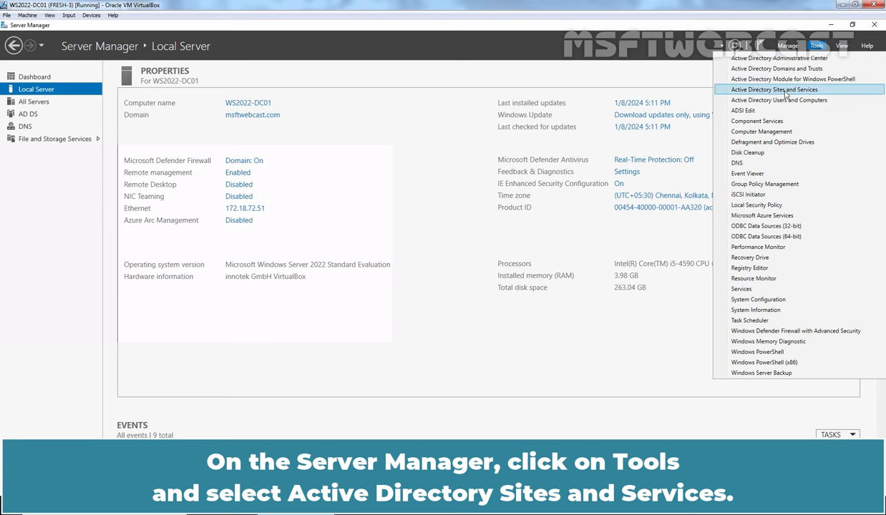
{"action": "left_click", "coordinate": [775, 88]}
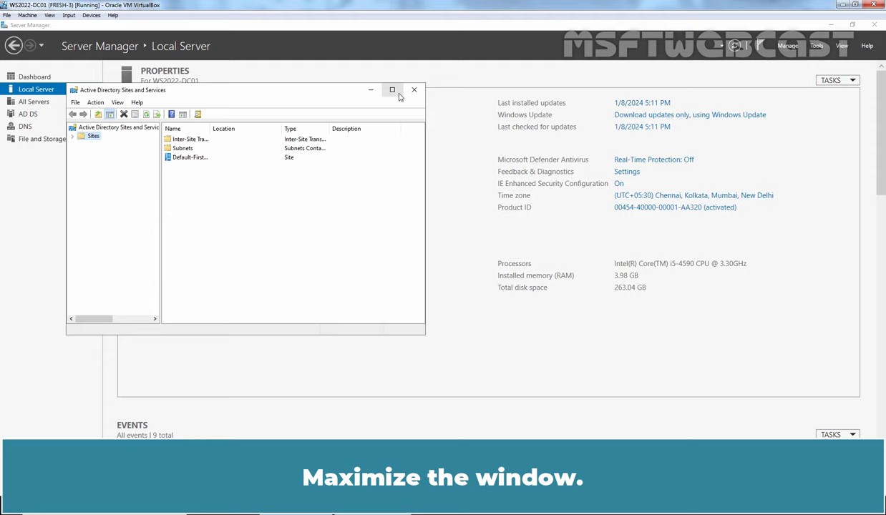
{"action": "left_click", "coordinate": [392, 89]}
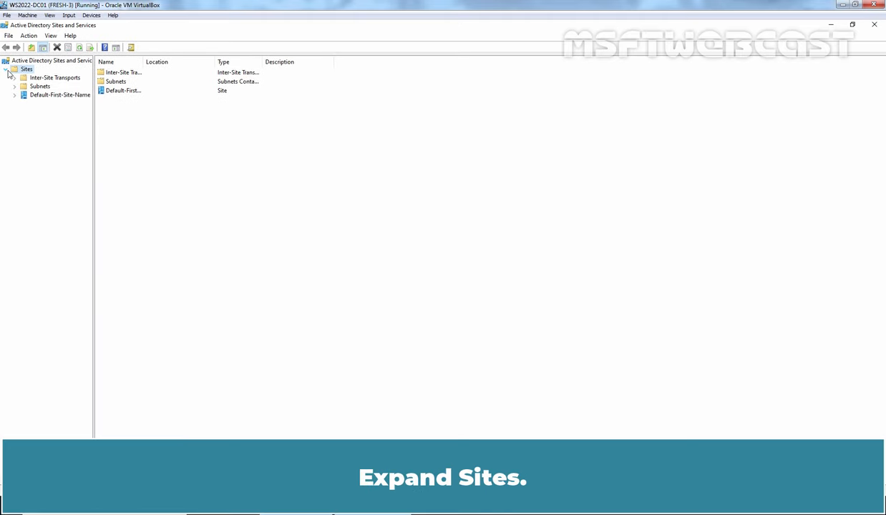
- Expand Sites and Default-First-Site-Name's Servers to show WS2022-DC01
{"action": "left_click", "coordinate": [60, 94]}
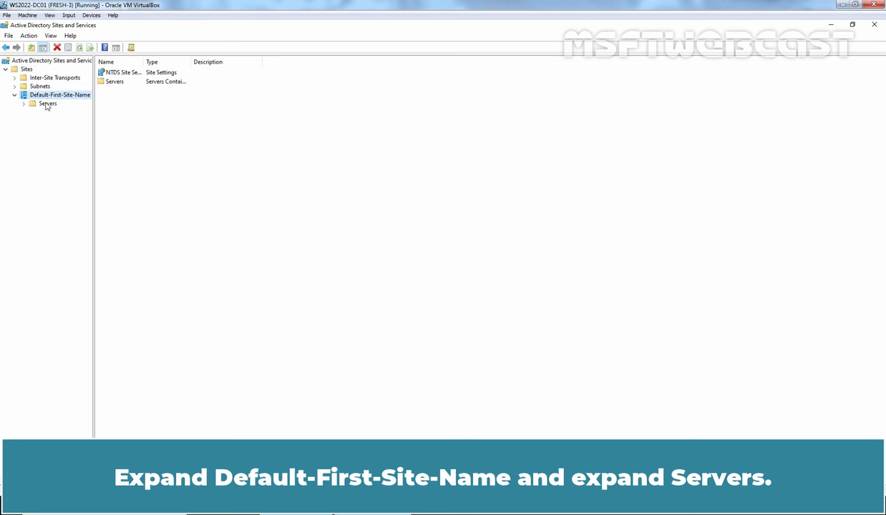
{"action": "left_click", "coordinate": [23, 103]}
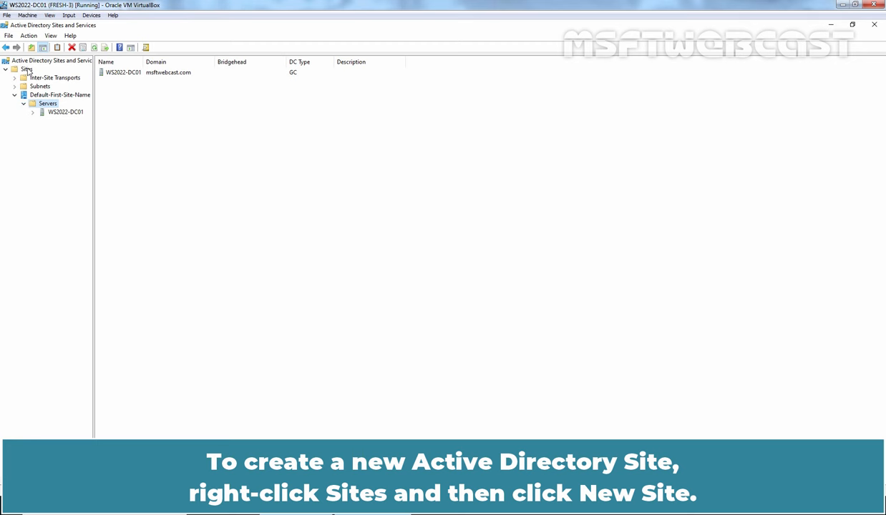
{"action": "right_click", "coordinate": [26, 69]}
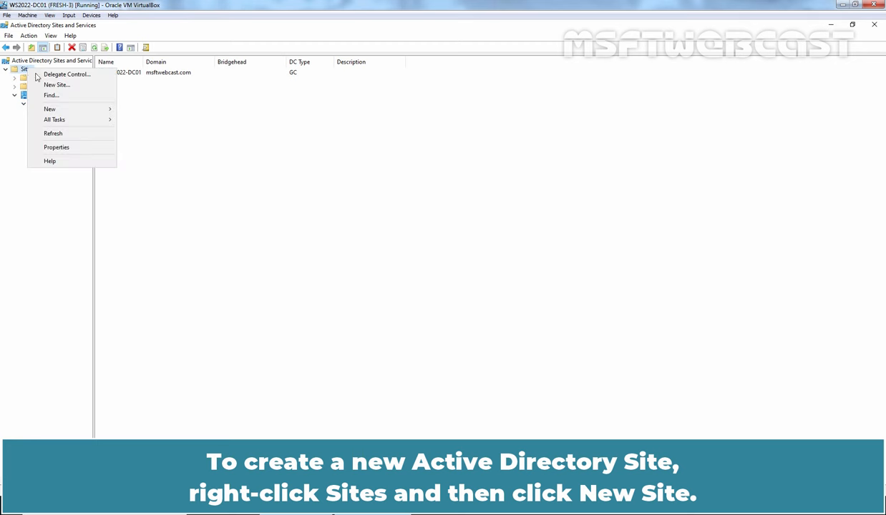
- Start a new site named Surat-HO and select DEFAULTIPSITELINK as its site link
{"action": "left_click", "coordinate": [57, 84]}
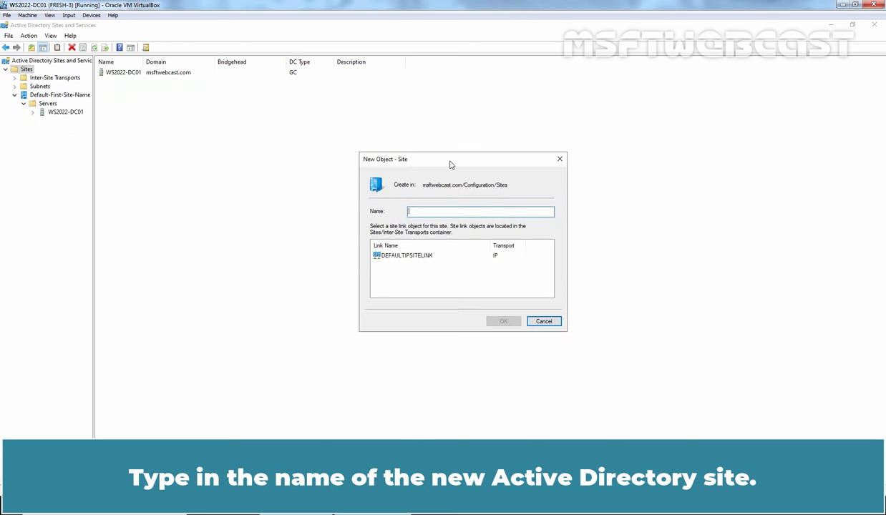
{"action": "type", "text": "Surat"}
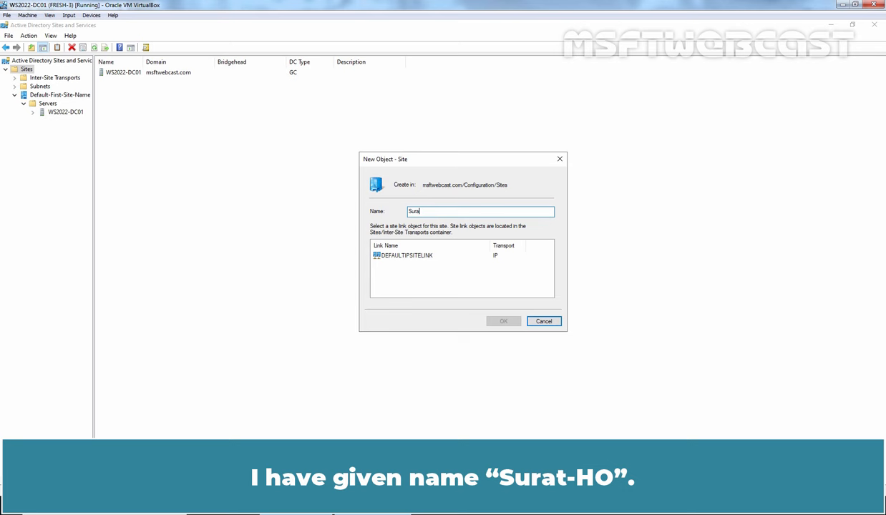
{"action": "type", "text": "t-HO"}
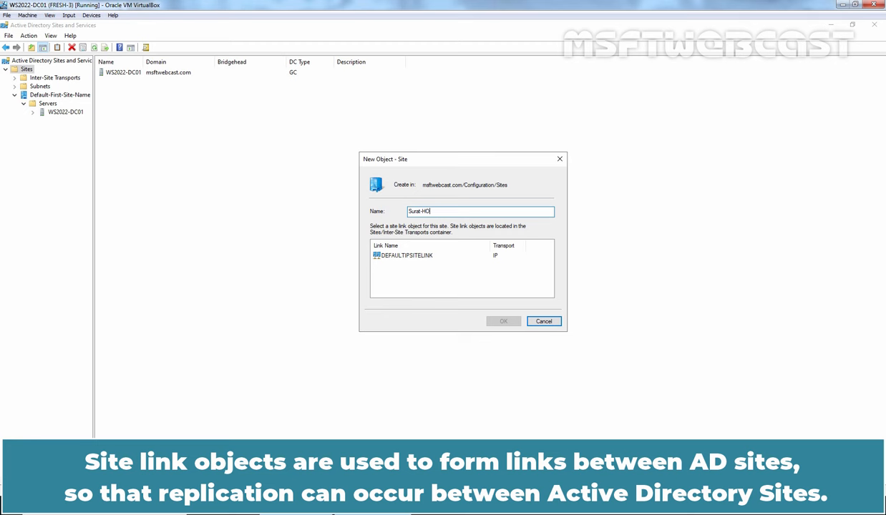
{"action": "left_click", "coordinate": [407, 255]}
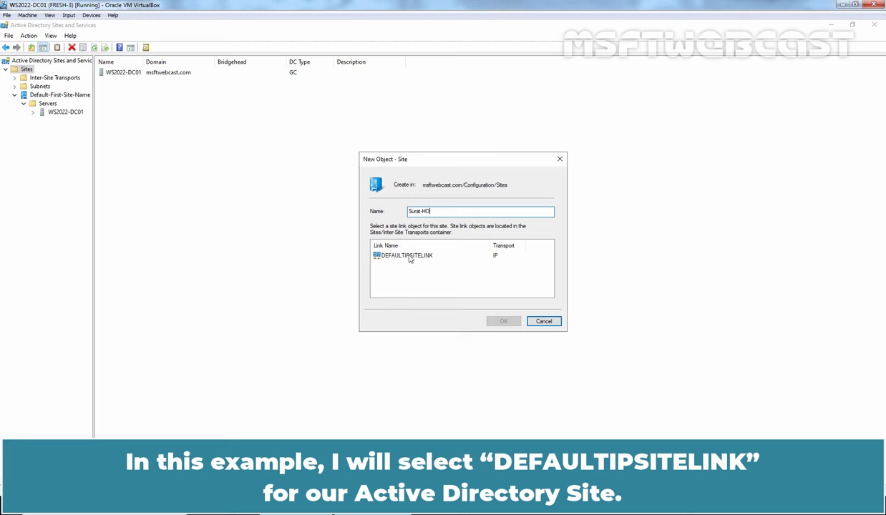
{"action": "left_click", "coordinate": [406, 254]}
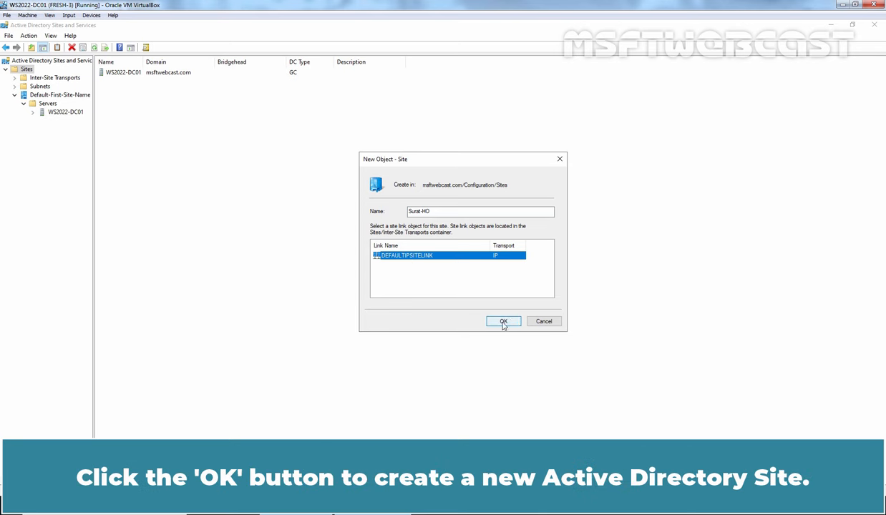
- Confirm creating the Surat-HO site, dismiss the notice and select Subnets
{"action": "left_click", "coordinate": [504, 321]}
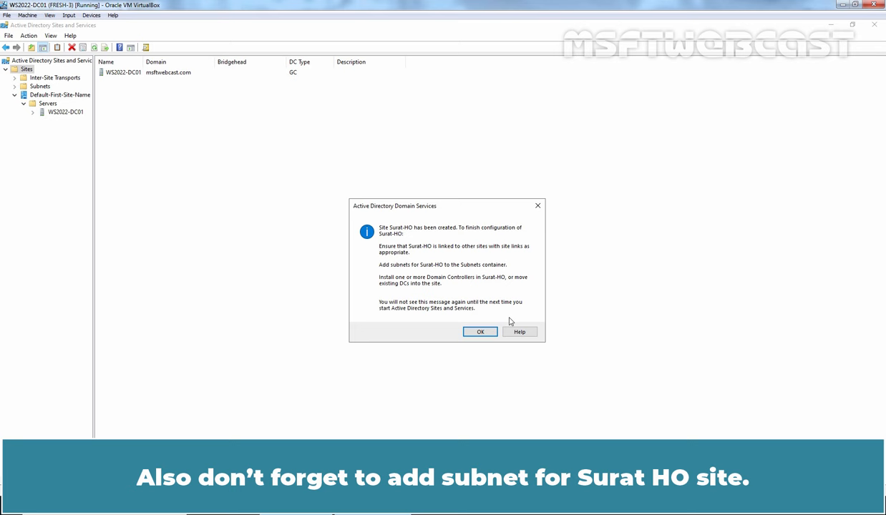
{"action": "left_click", "coordinate": [481, 332]}
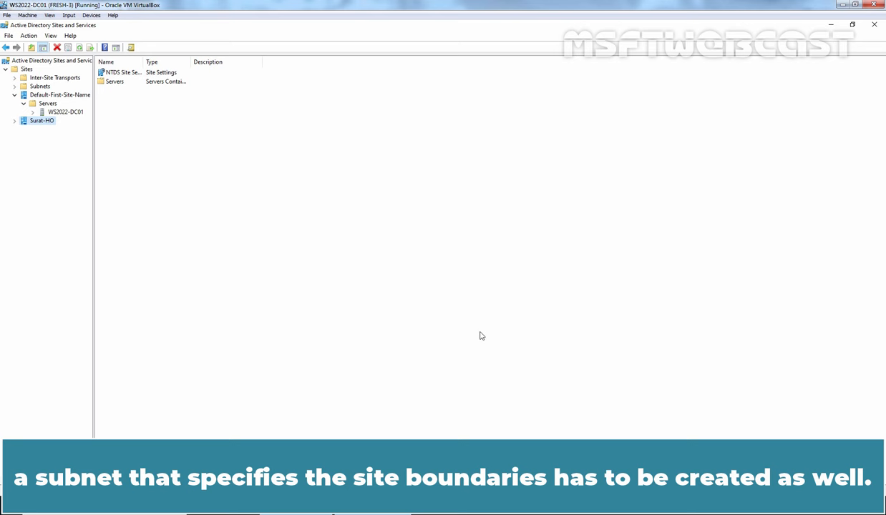
{"action": "left_click", "coordinate": [40, 85]}
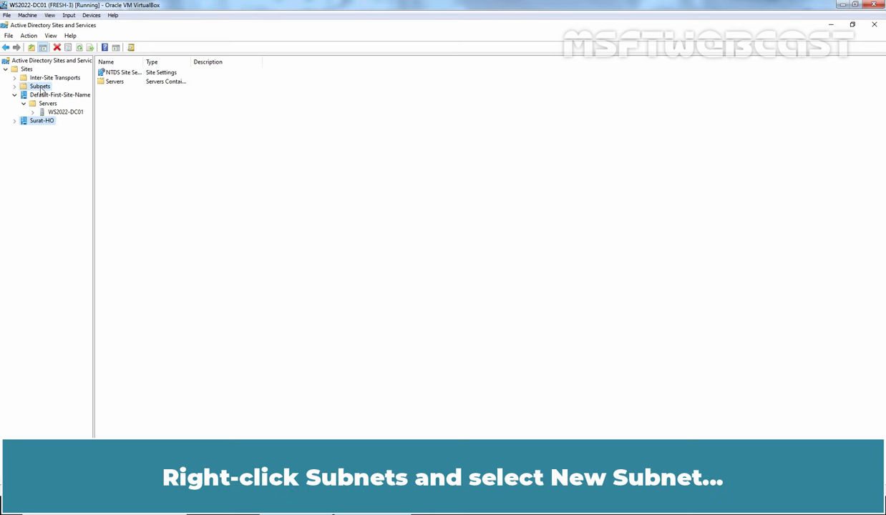
- Start a New Subnet from the Subnets container, leaving the prefix blank
{"action": "right_click", "coordinate": [40, 86]}
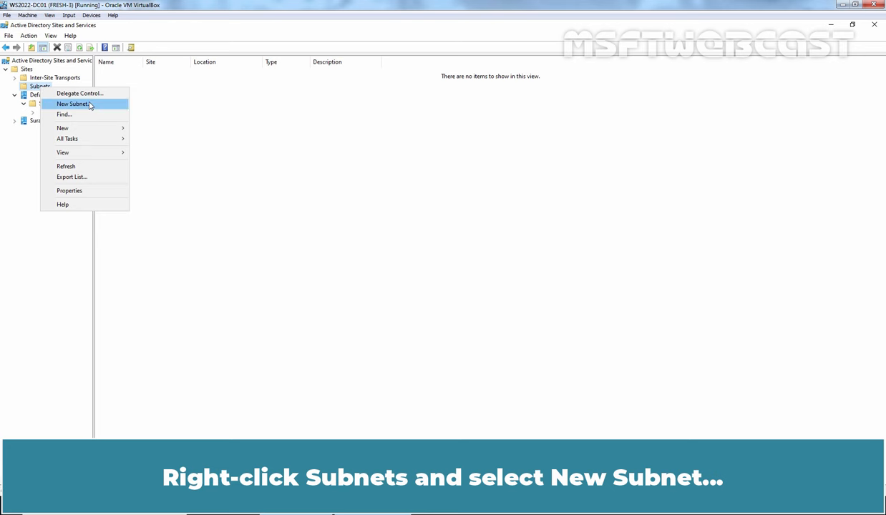
{"action": "left_click", "coordinate": [71, 103]}
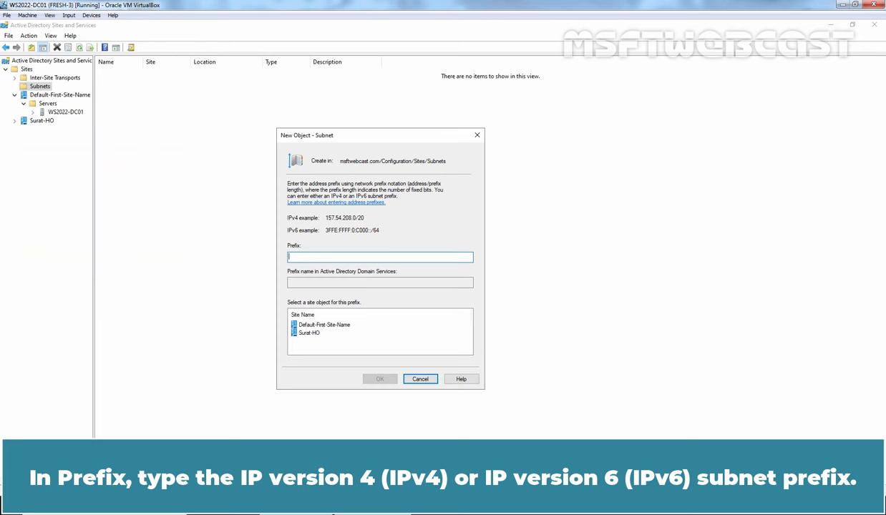
{"action": "mouse_move", "coordinate": [346, 140]}
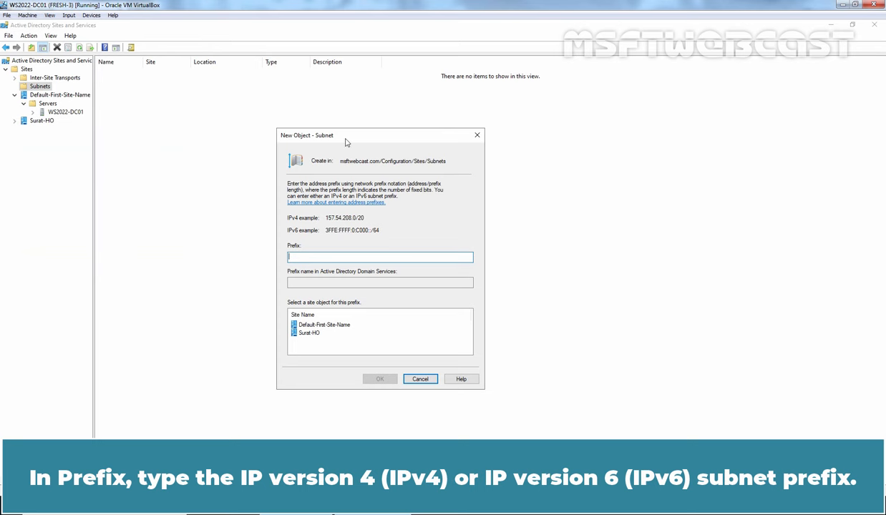
{"action": "right_click", "coordinate": [9, 508]}
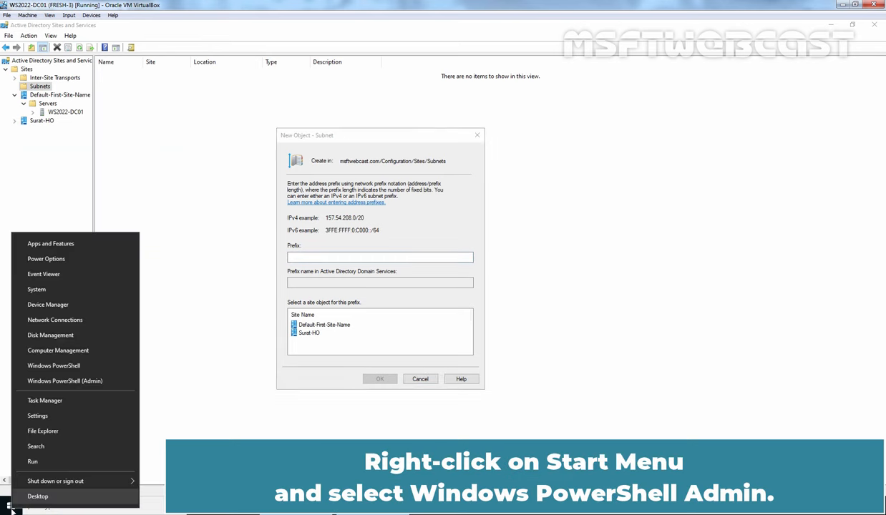
{"action": "left_click", "coordinate": [64, 381]}
{"action": "type", "text": "i"}
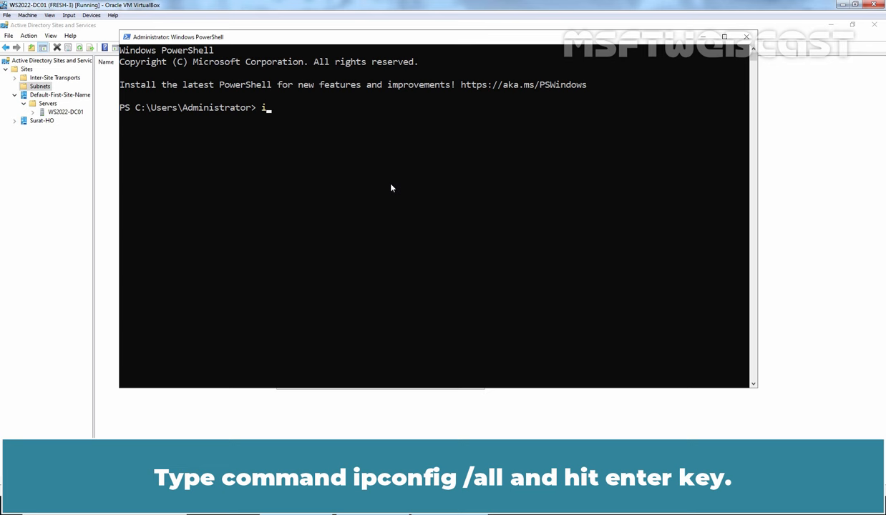
{"action": "type", "text": "pconfig /all"}
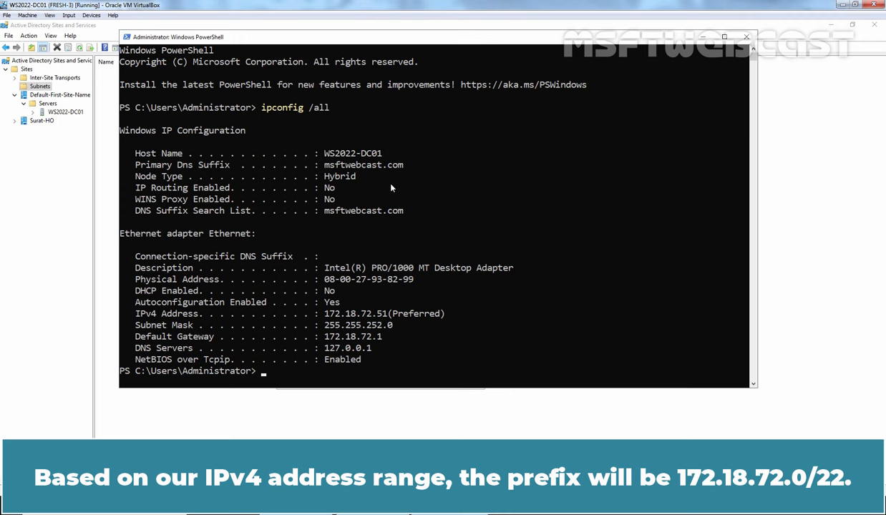
{"action": "type", "text": "exit"}
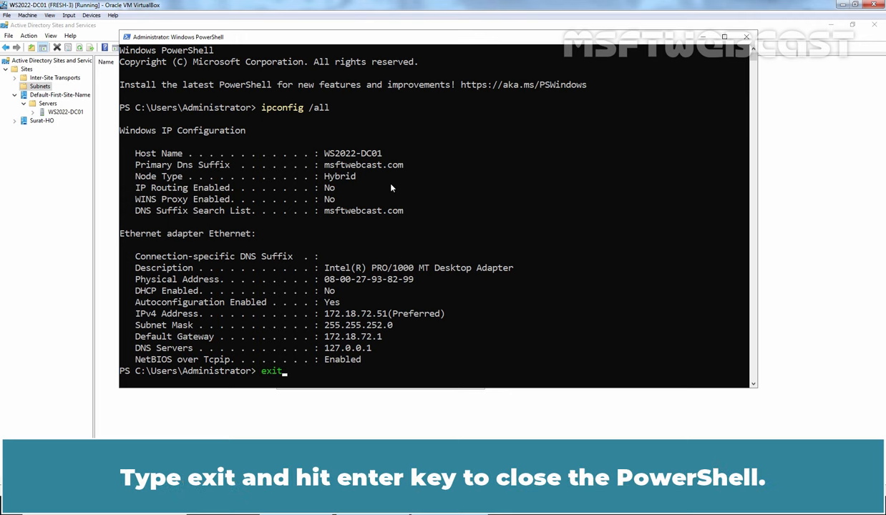
{"action": "key", "text": "Return"}
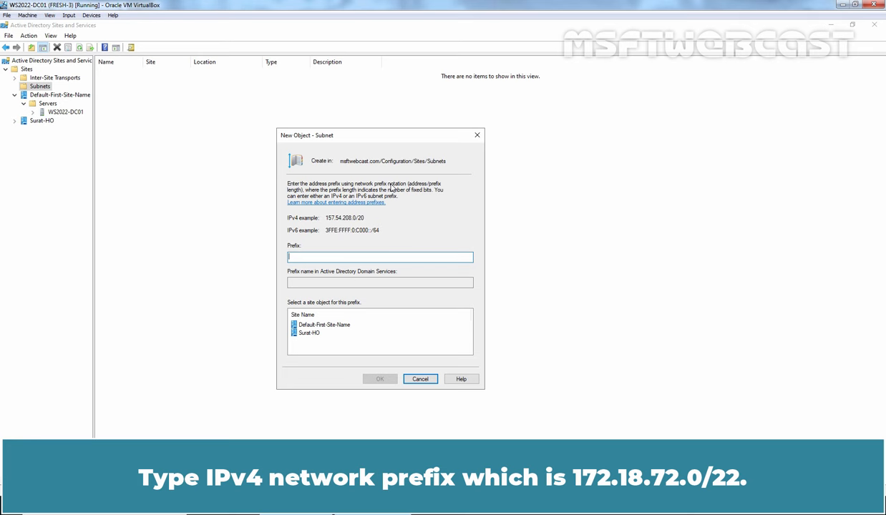
- Create subnet 172.18.72.0/22 assigned to the Surat-HO site
{"action": "type", "text": "172.18"}
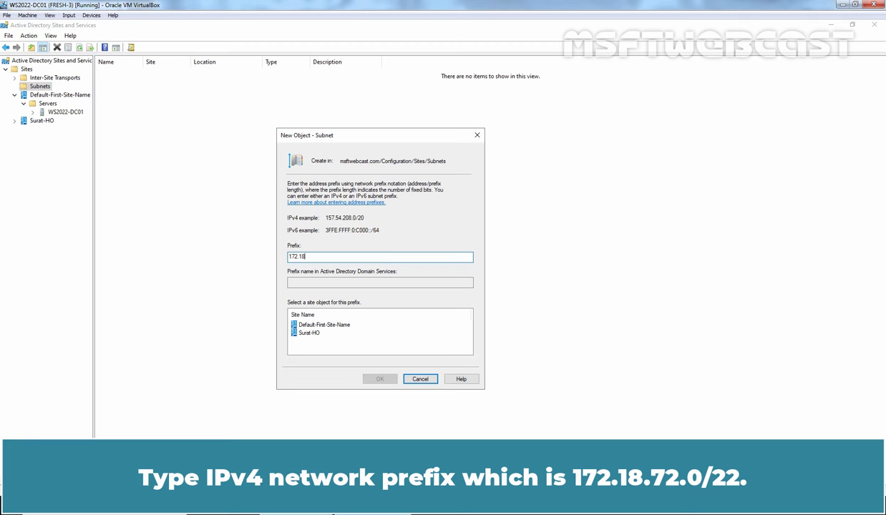
{"action": "type", "text": ".72.0/22"}
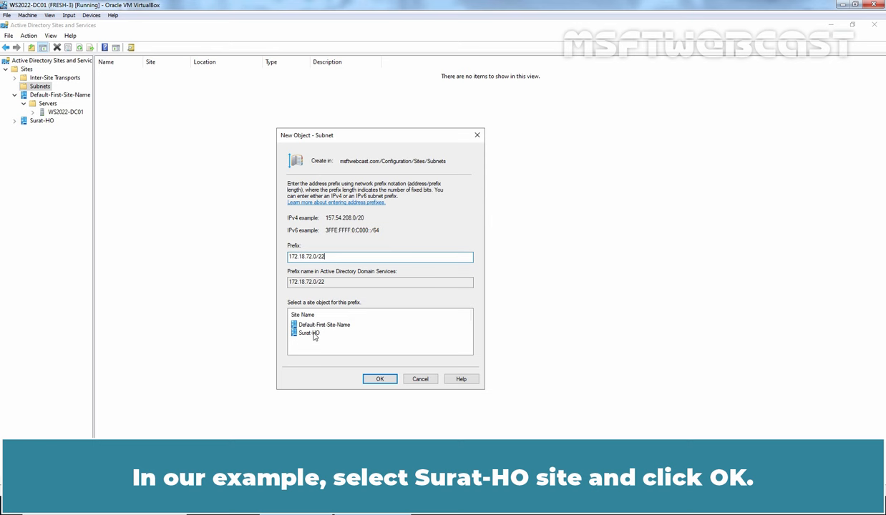
{"action": "left_click", "coordinate": [309, 332]}
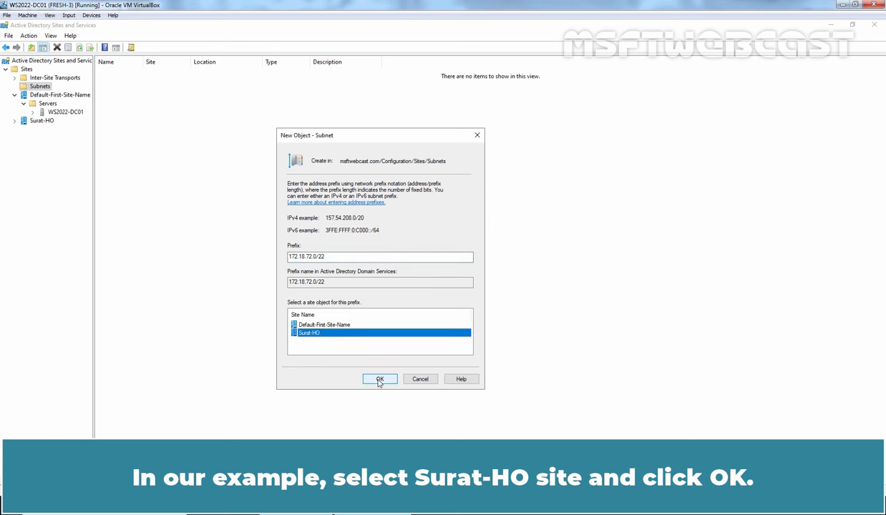
{"action": "left_click", "coordinate": [380, 378]}
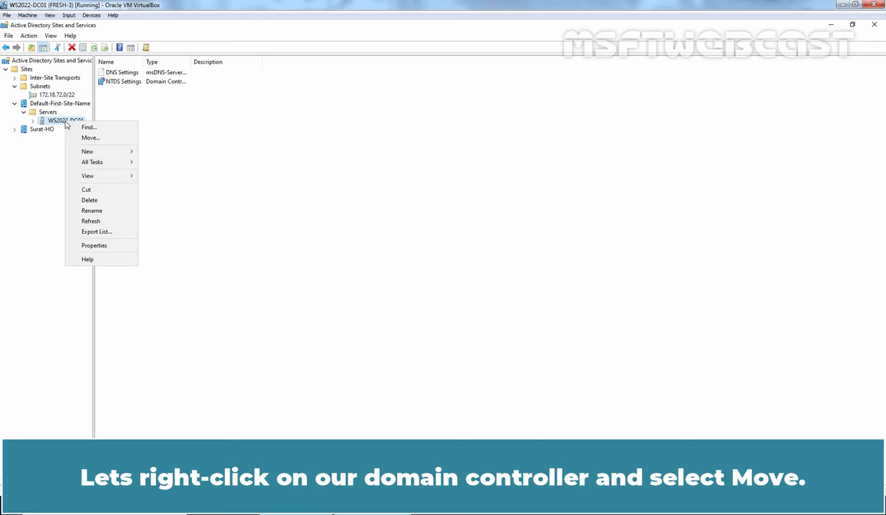
- Move WS2022-DC01 to the Surat-HO site via the Move dialog
{"action": "left_click", "coordinate": [91, 138]}
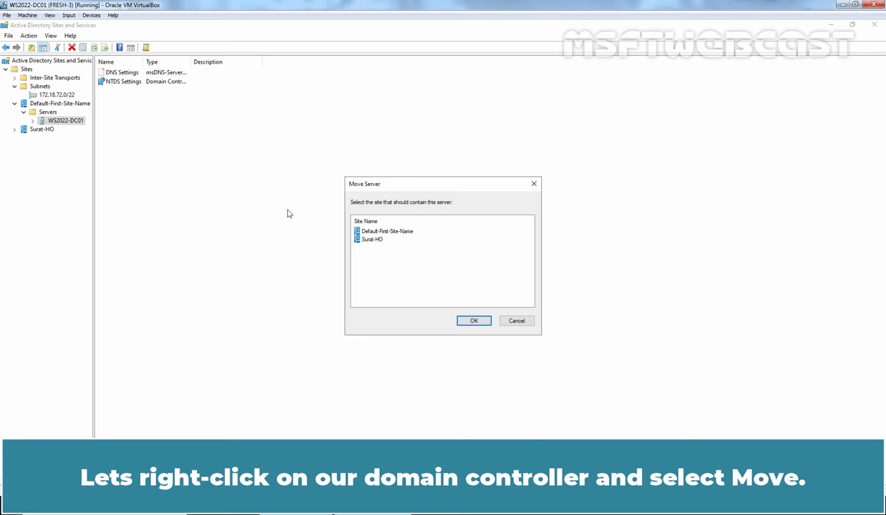
{"action": "left_click", "coordinate": [372, 239]}
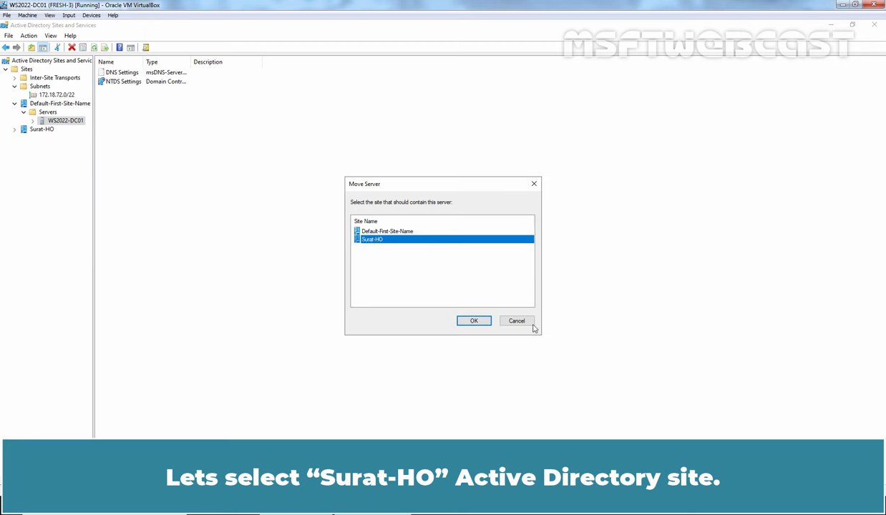
{"action": "left_click", "coordinate": [472, 320]}
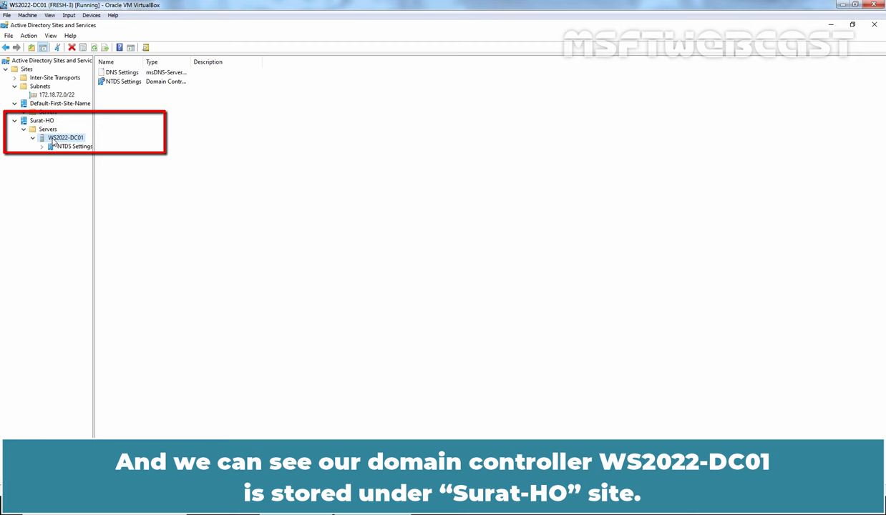
{"action": "mouse_move", "coordinate": [70, 146]}
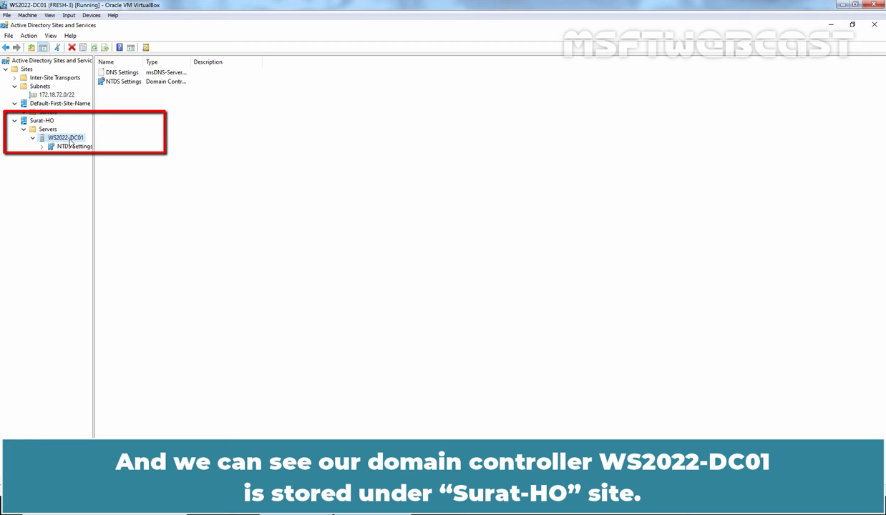